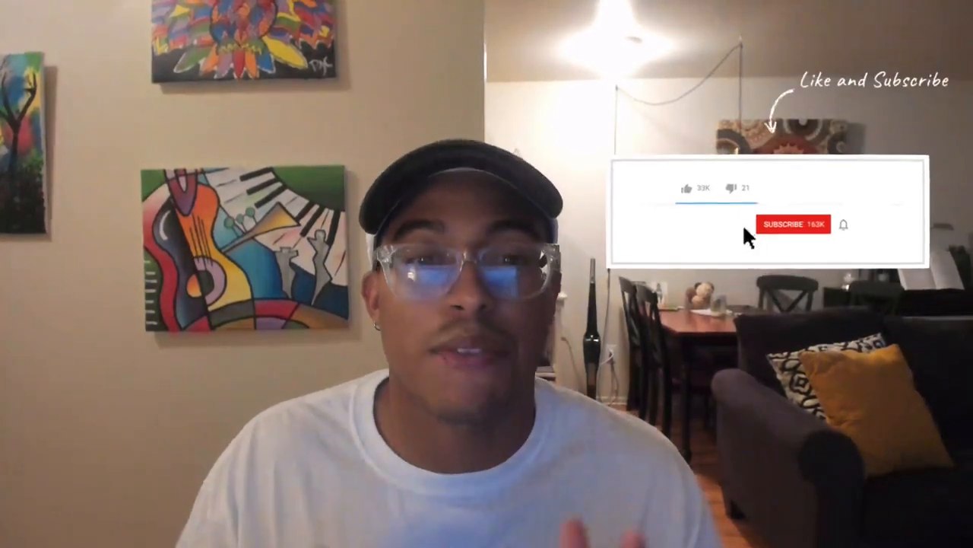
mouse_move(687, 190)
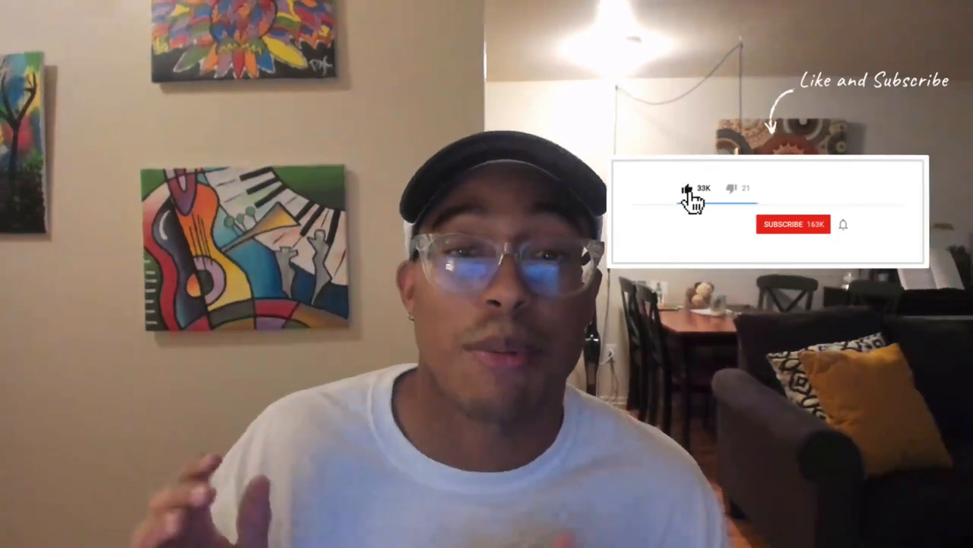
Show all gradients on uiGradients and browse down the gradient gallery.
click(794, 224)
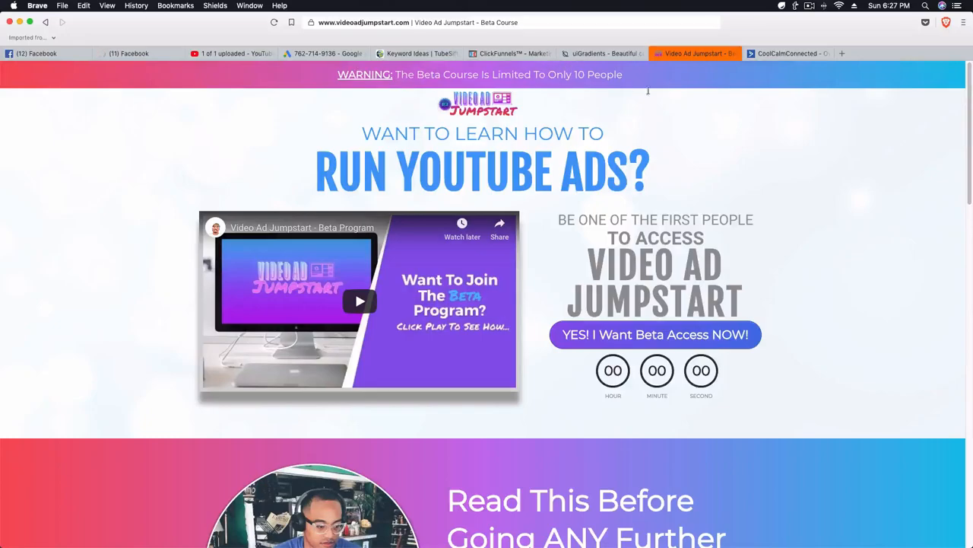
mouse_move(742, 79)
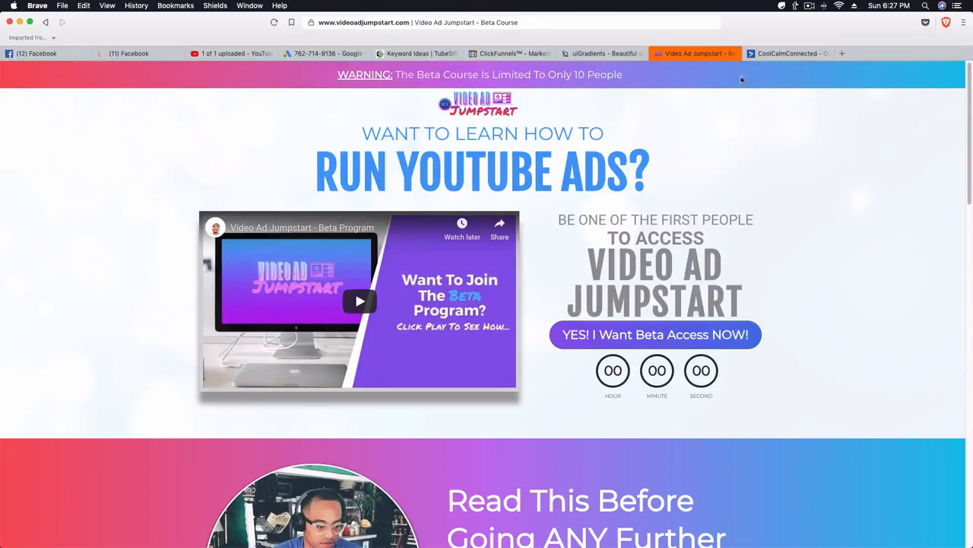
scroll(down, 3)
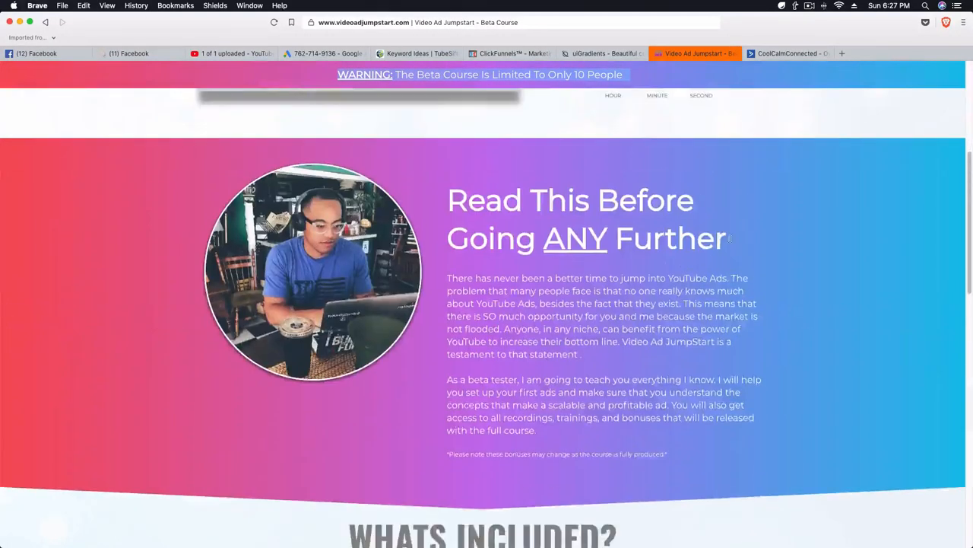
scroll(down, 3)
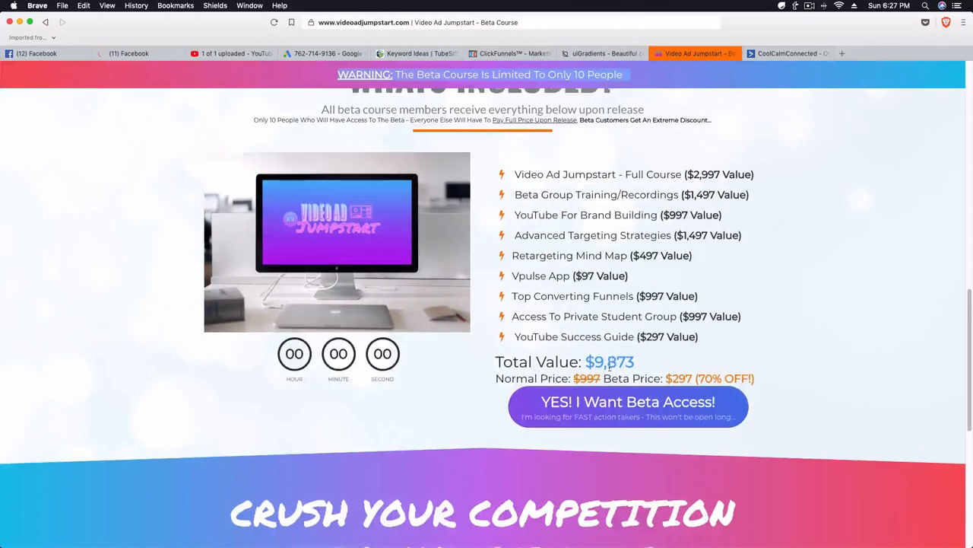
scroll(down, 3)
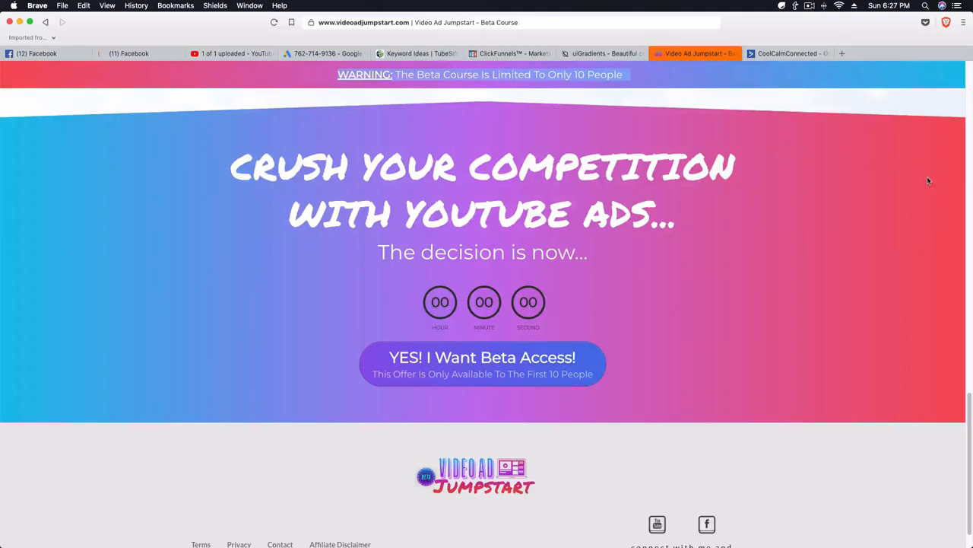
mouse_move(289, 79)
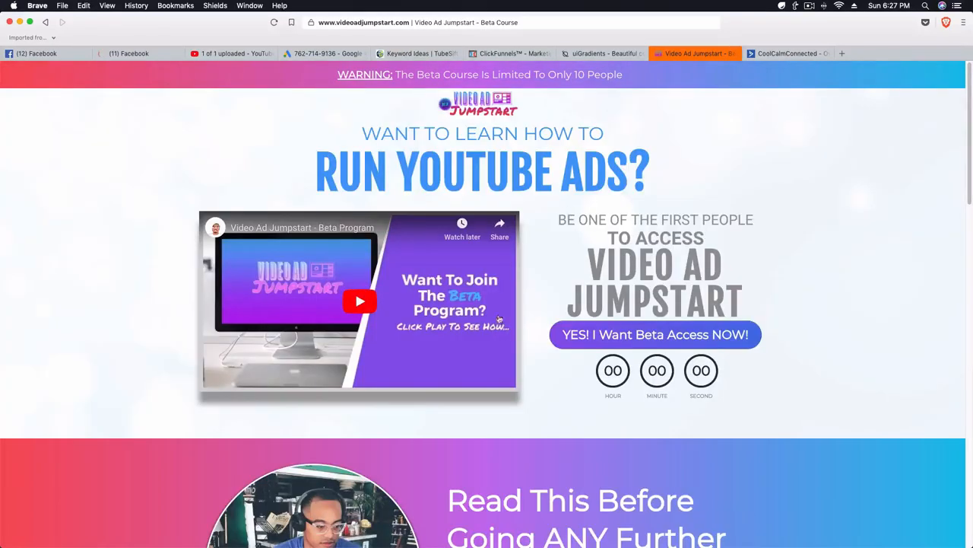
mouse_move(612, 191)
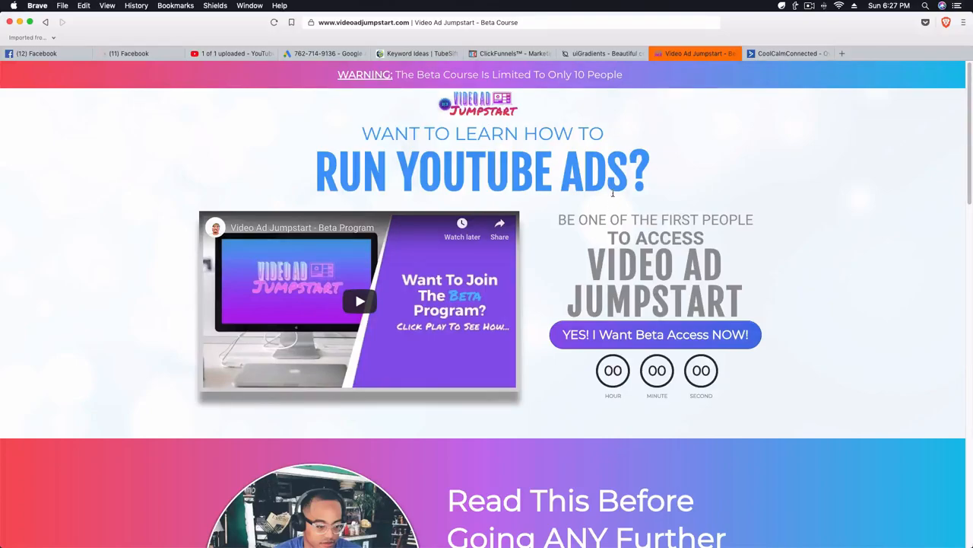
mouse_move(557, 155)
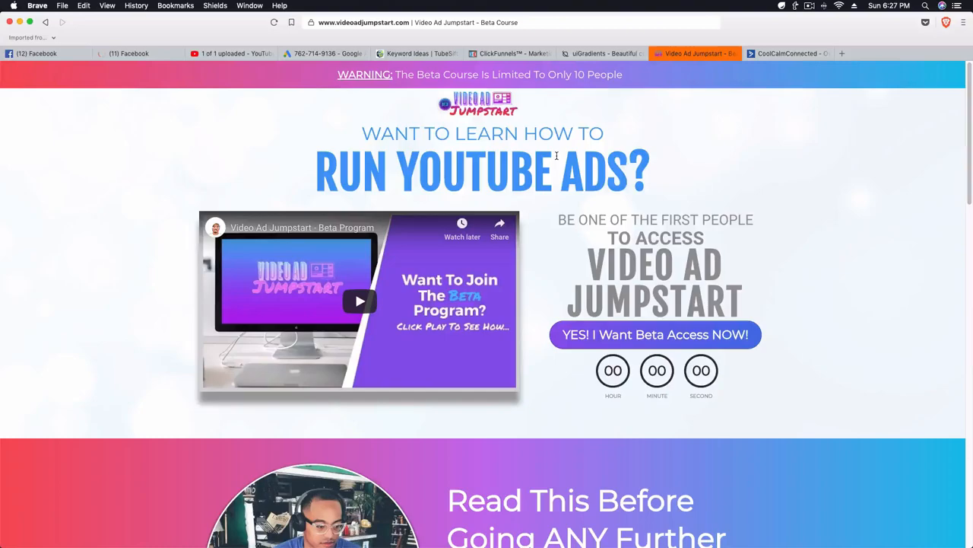
mouse_move(563, 160)
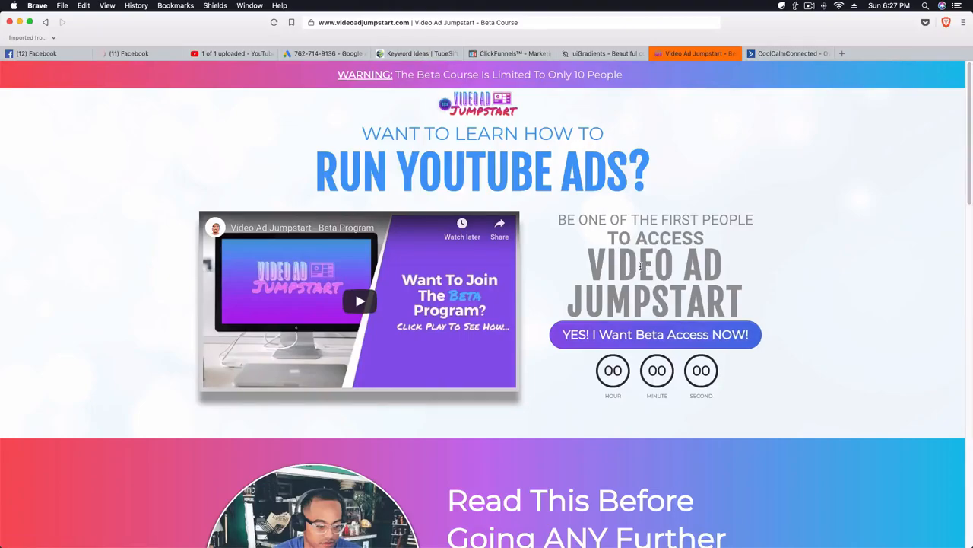
mouse_move(520, 219)
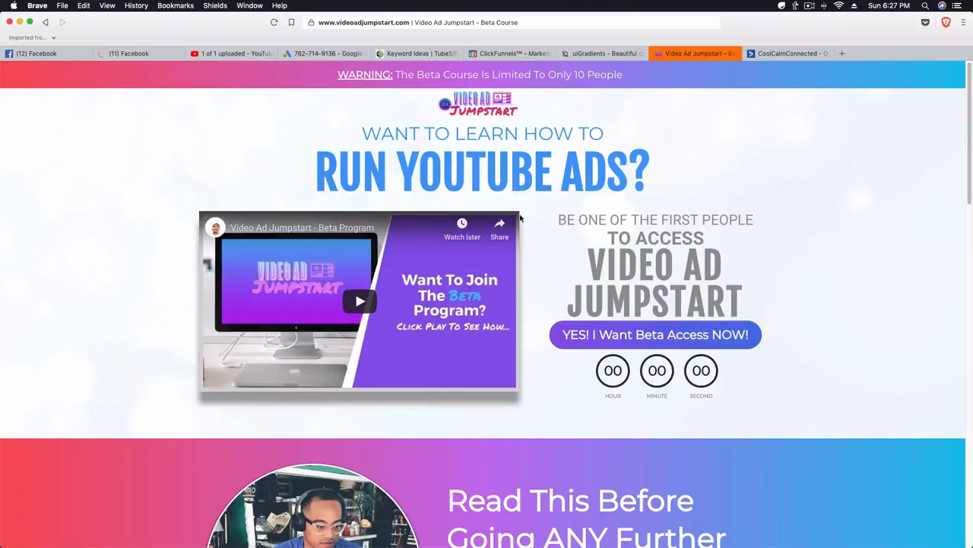
mouse_move(601, 159)
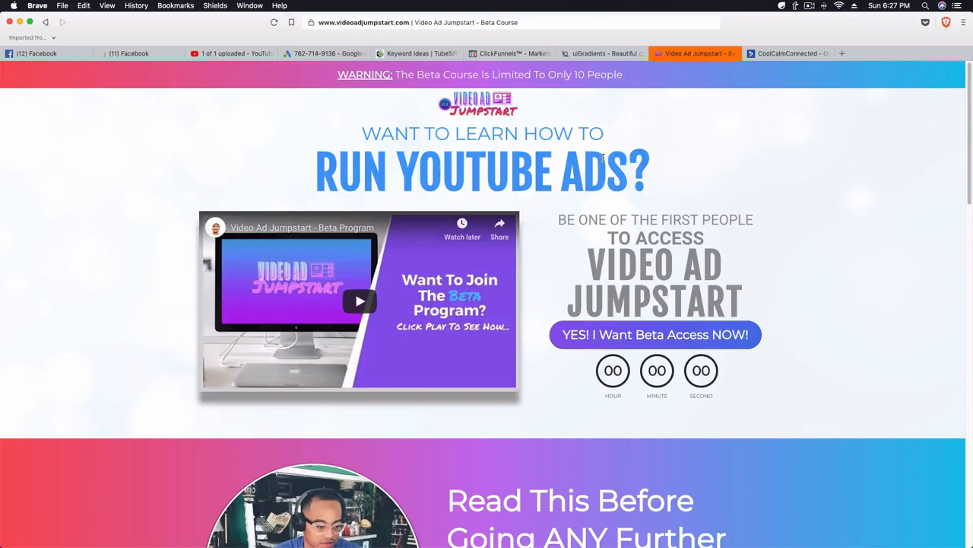
Return to the gallery and bring the JShine gradient (#12c2e9, #c471ed, #f64f59) full-screen.
click(601, 53)
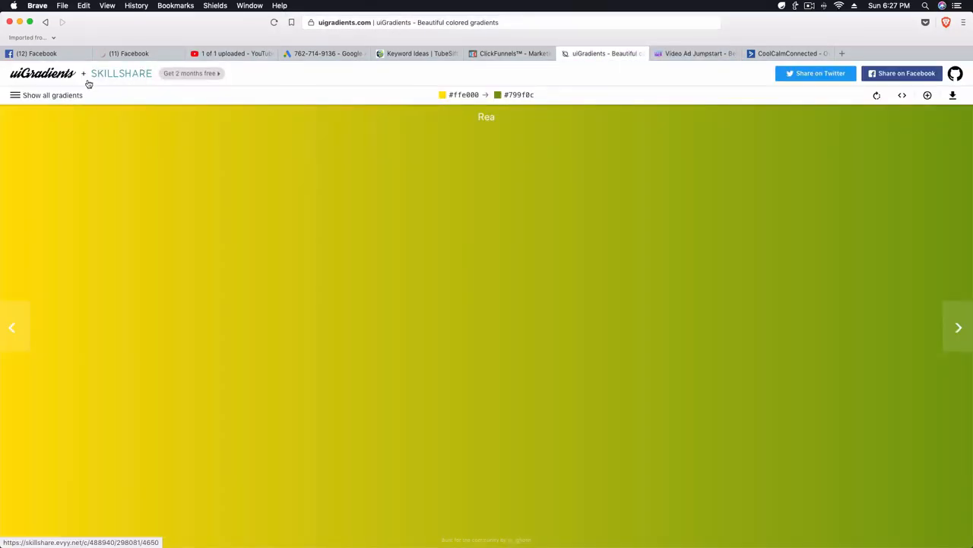
mouse_move(460, 131)
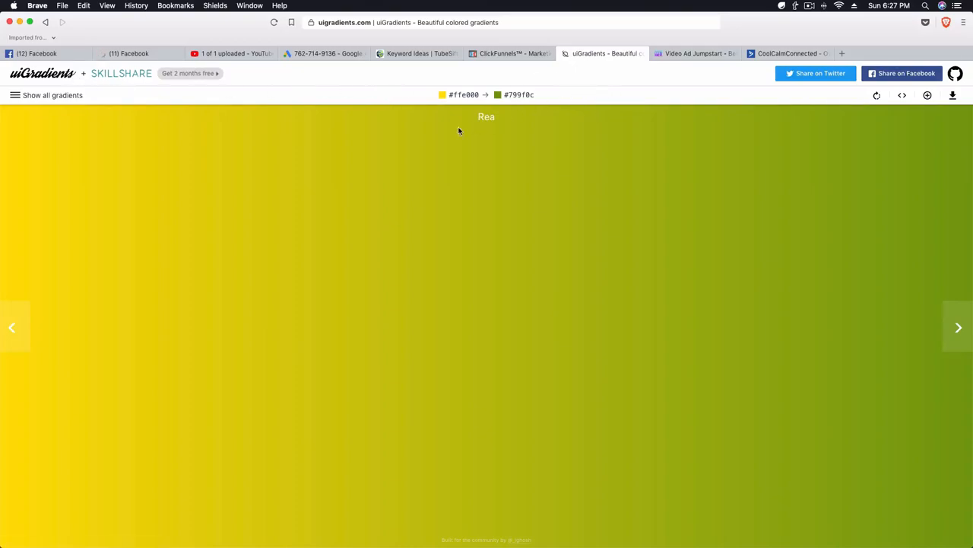
mouse_move(501, 106)
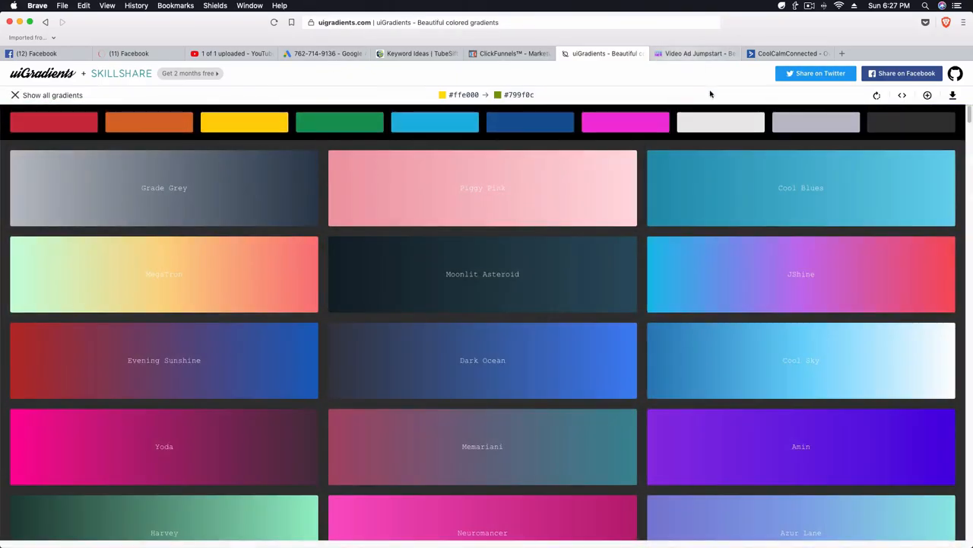
scroll(down, 3)
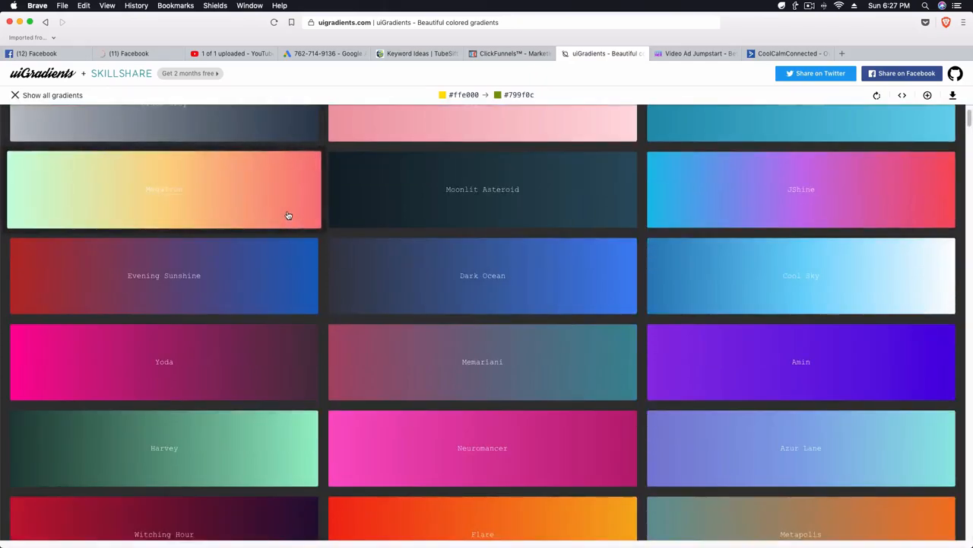
scroll(up, 3)
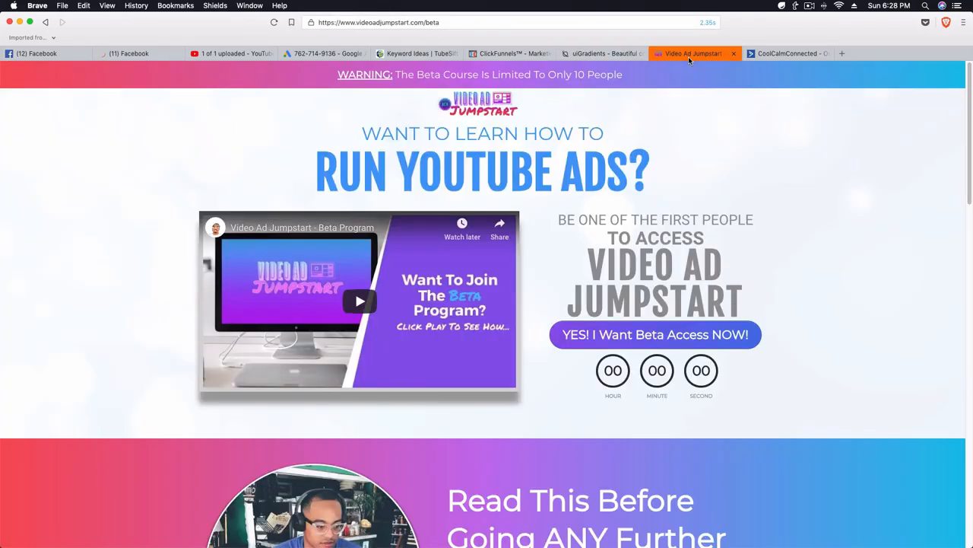
click(601, 53)
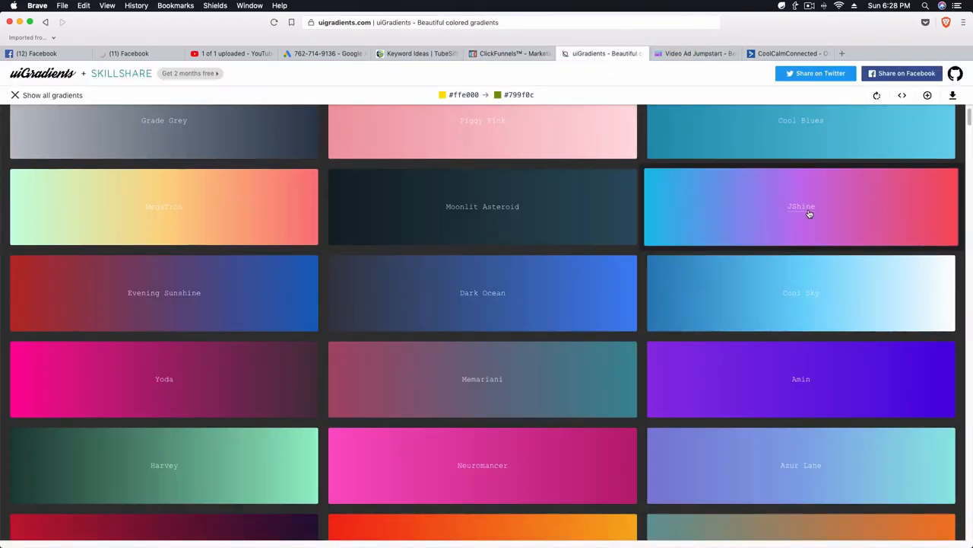
click(800, 206)
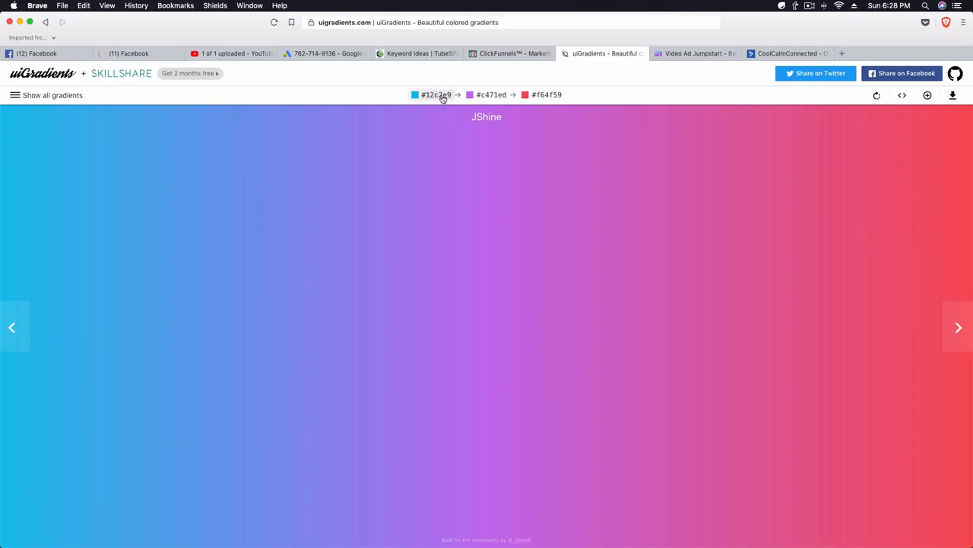
mouse_move(573, 153)
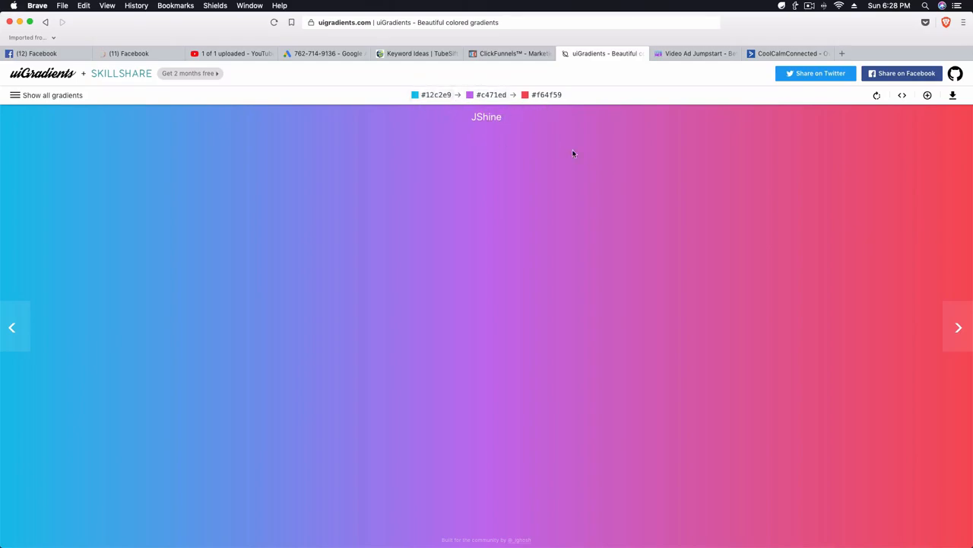
mouse_move(958, 177)
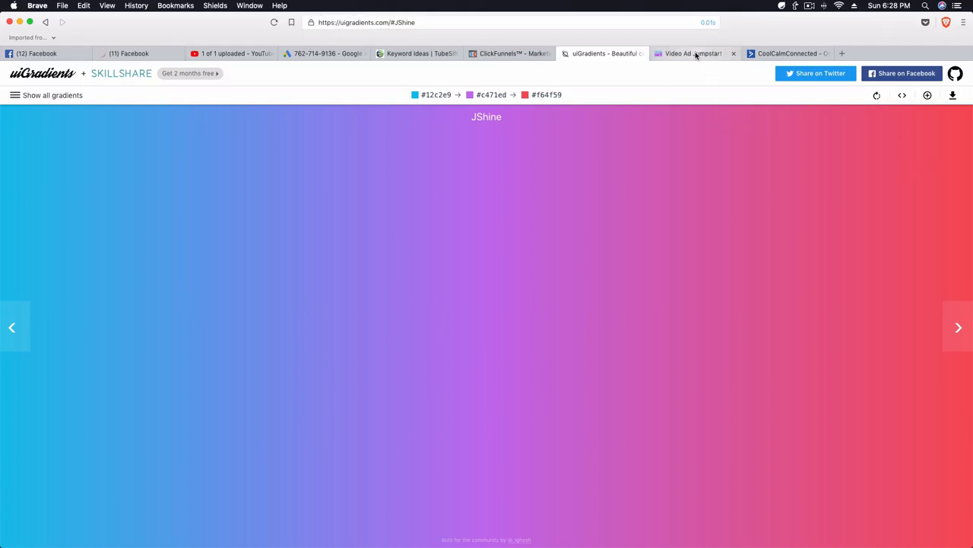
Check the Video Ad Jumpstart funnel's Free E-Book step and its control page in ClickFunnels.
click(508, 54)
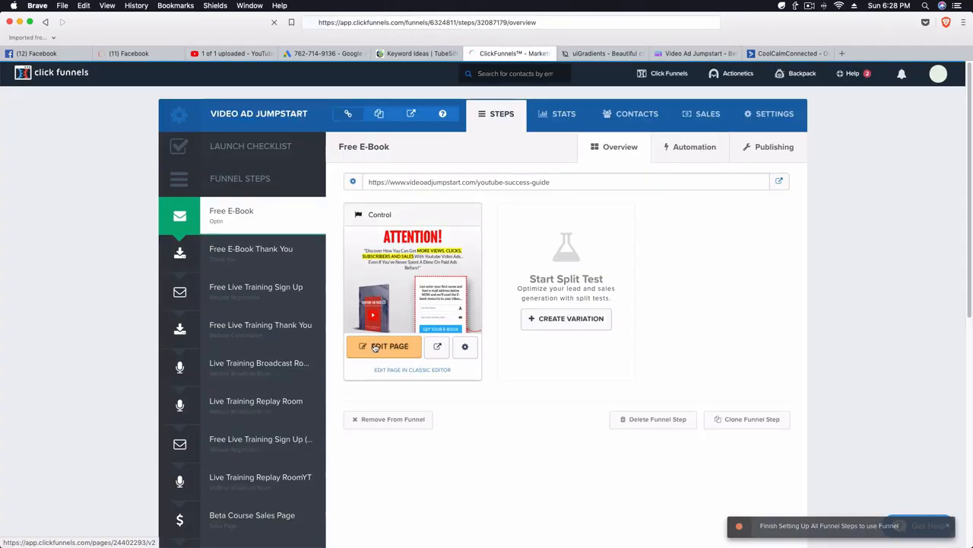
click(384, 346)
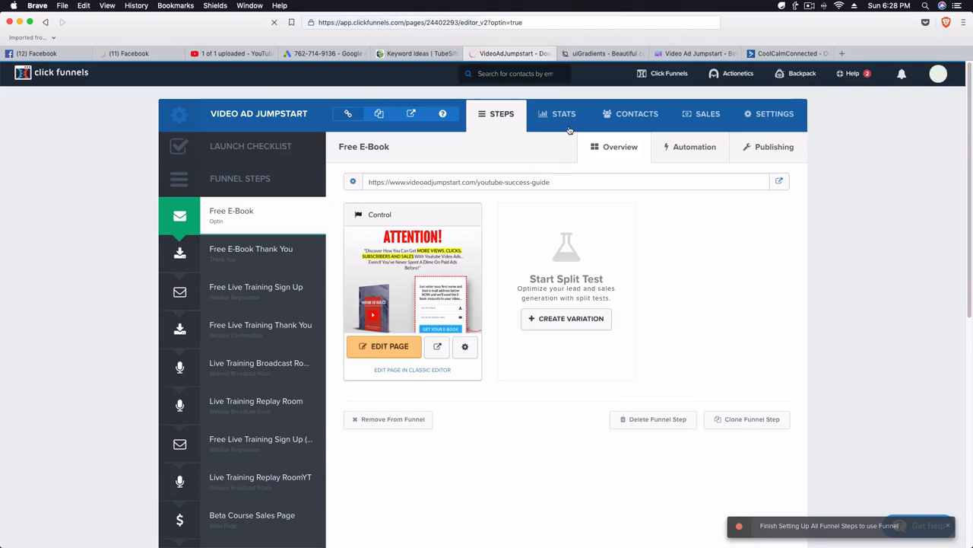
click(602, 54)
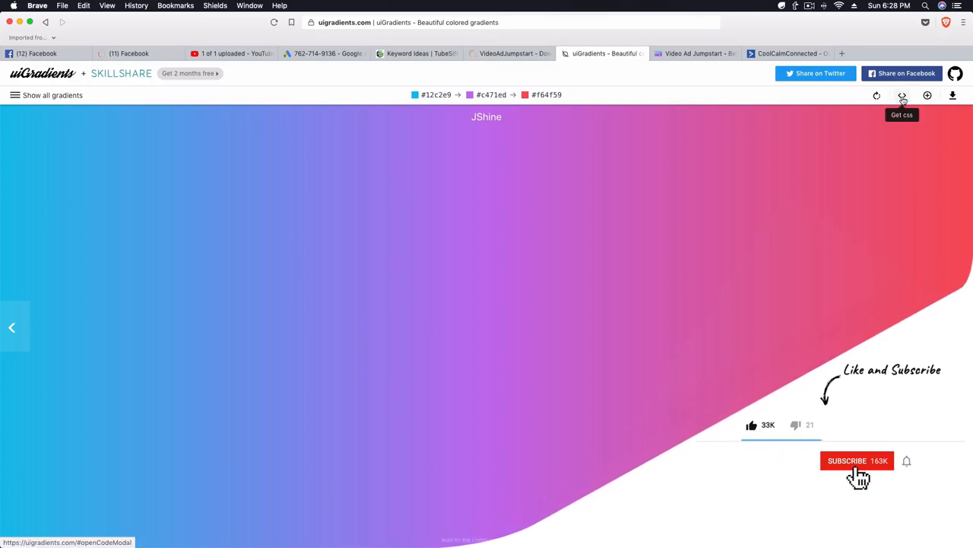
Copy the JShine gradient's CSS code via Get CSS, confirmed by 'Done. Go for it.'.
click(858, 459)
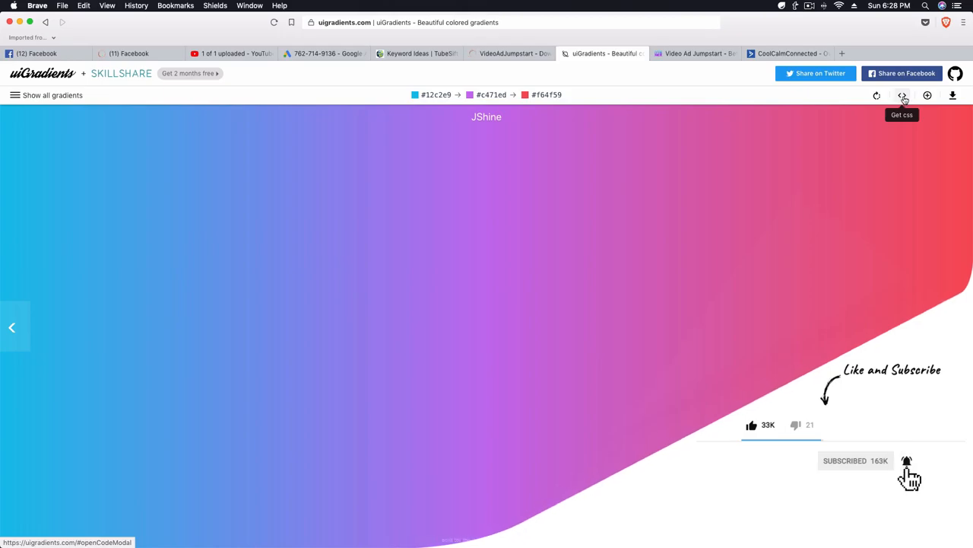
click(902, 94)
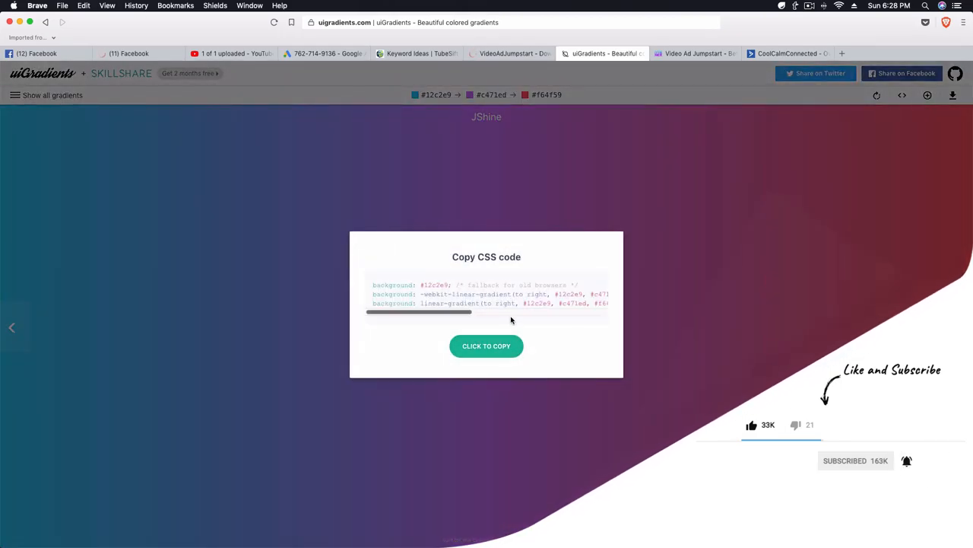
click(487, 346)
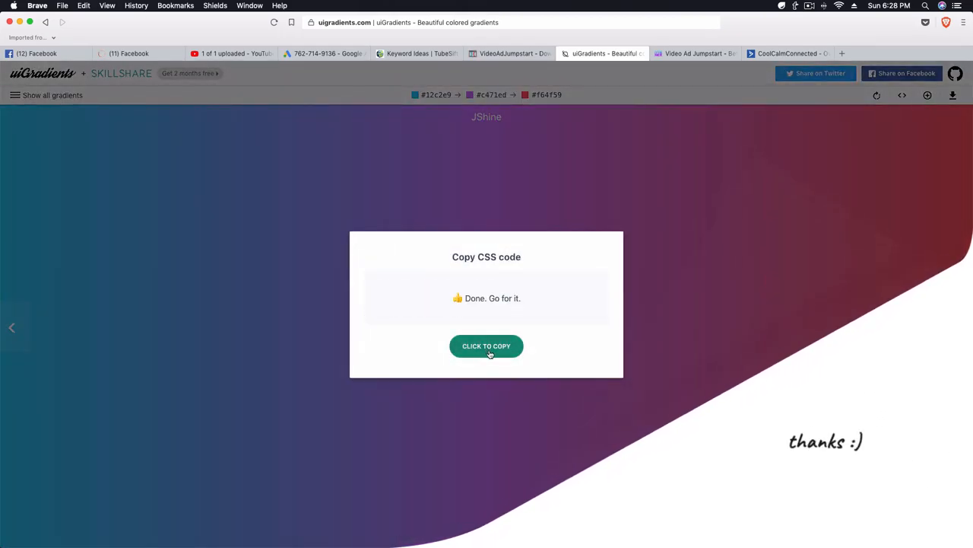
click(510, 54)
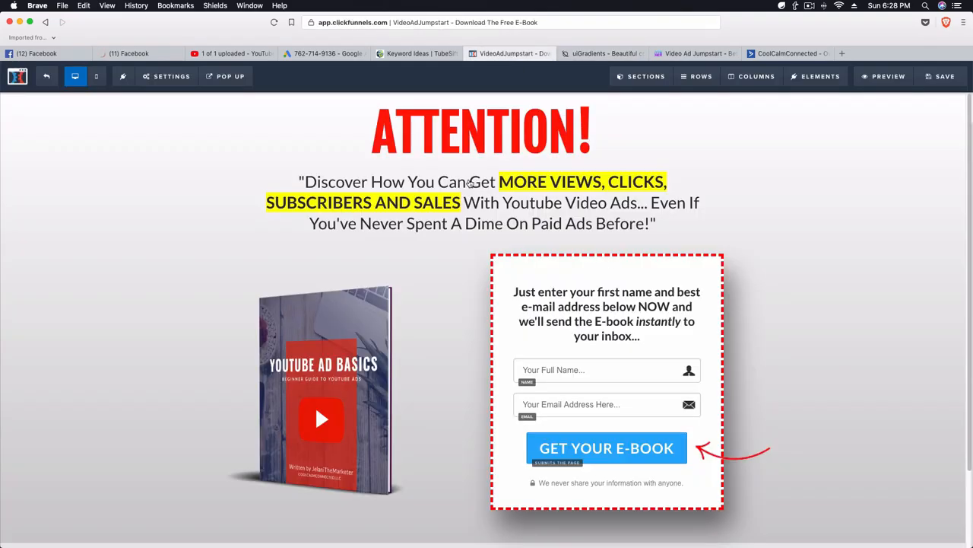
Paste the JShine linear-gradient rules at the bottom of the Free E-Book page's custom CSS.
scroll(down, 3)
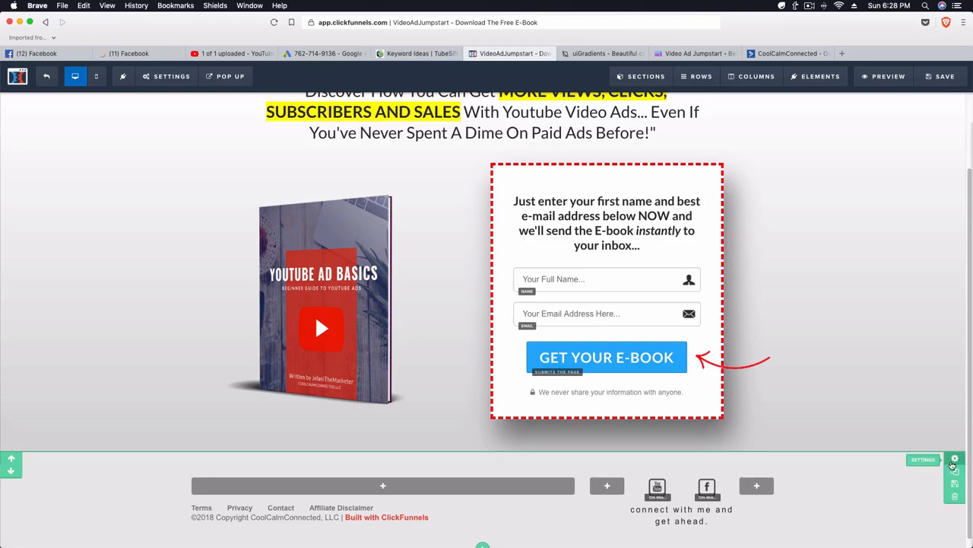
click(955, 460)
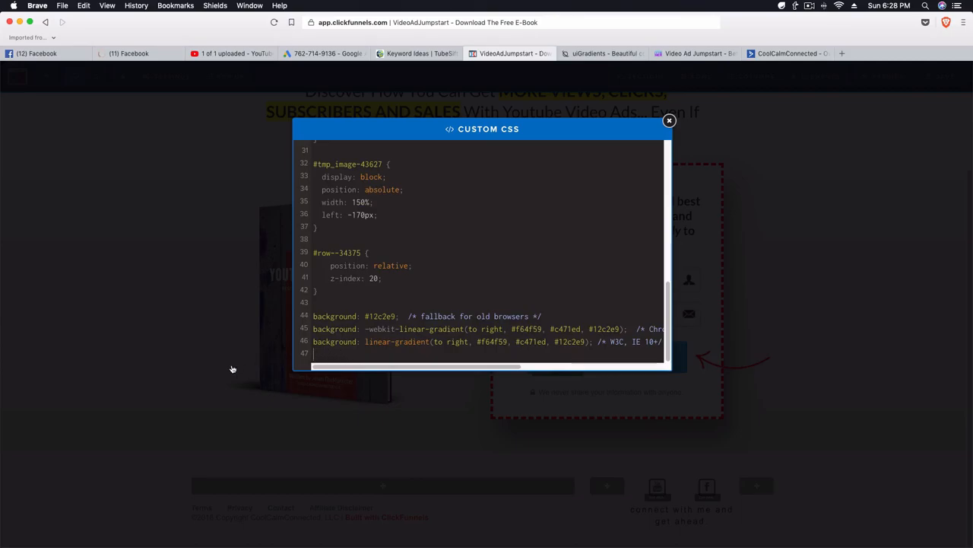
click(669, 120)
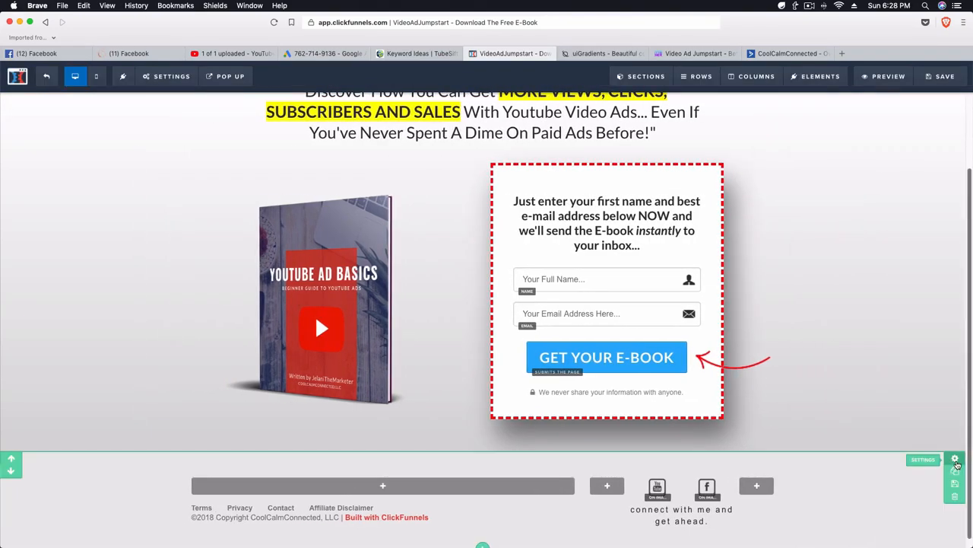
Wrap the gradient rules in a #section--69745 selector so the footer shows the JShine gradient.
click(955, 459)
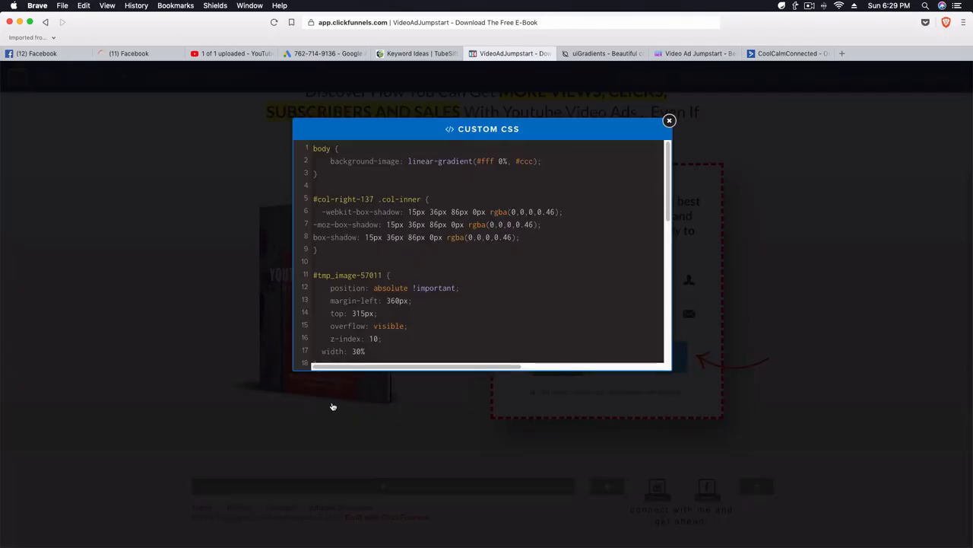
scroll(down, 3)
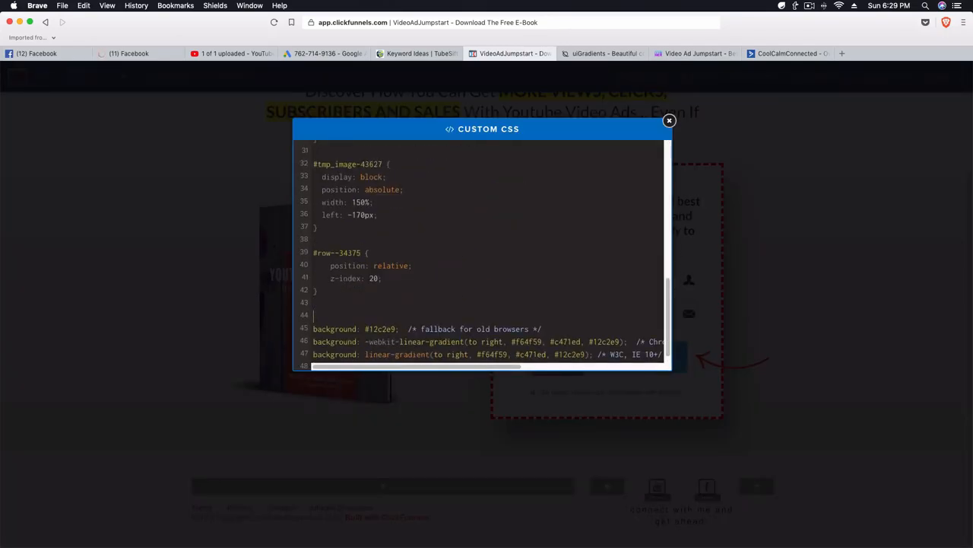
text(#section--69745{)
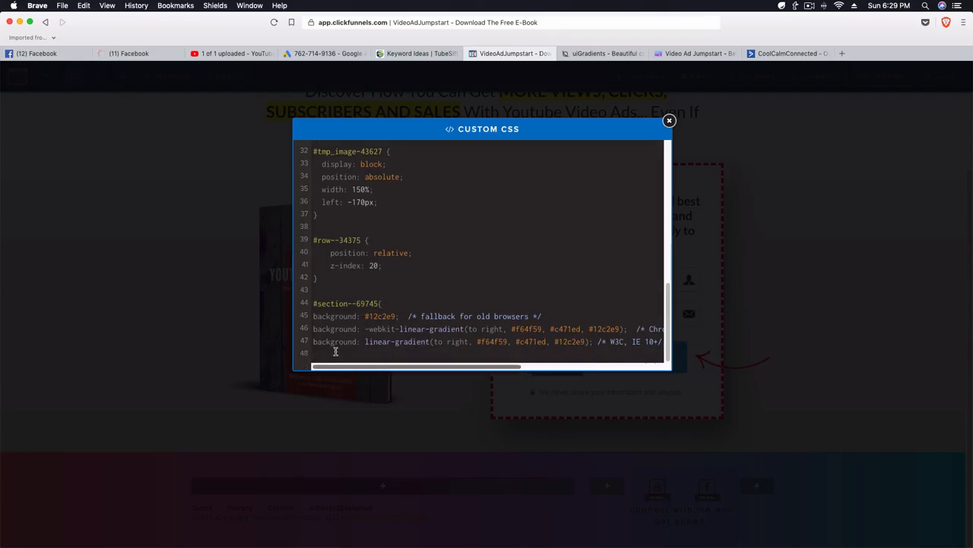
scroll(up, 3)
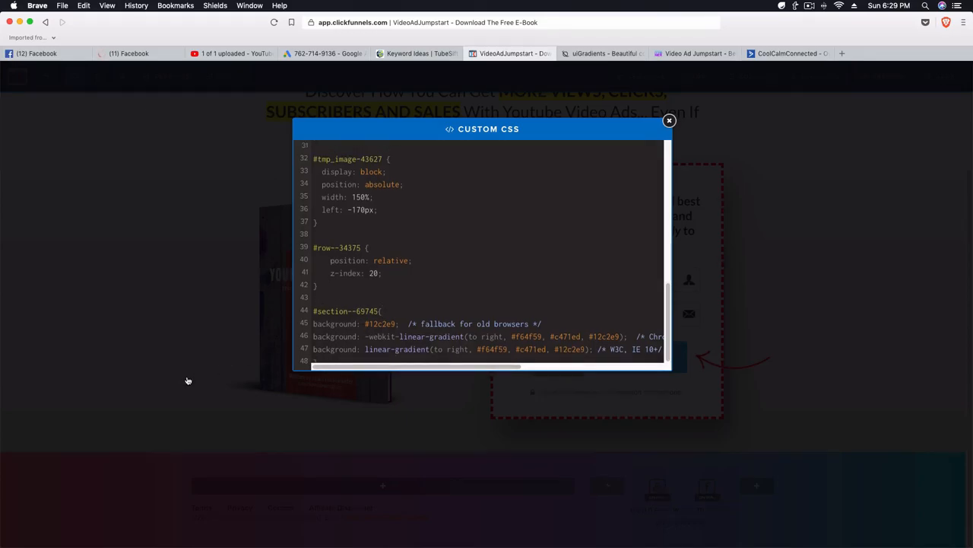
click(669, 120)
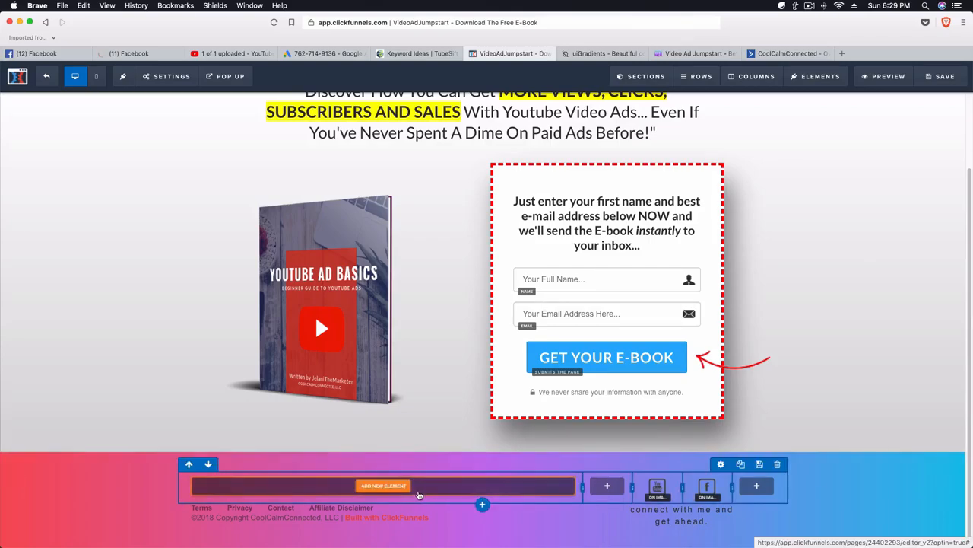
scroll(up, 3)
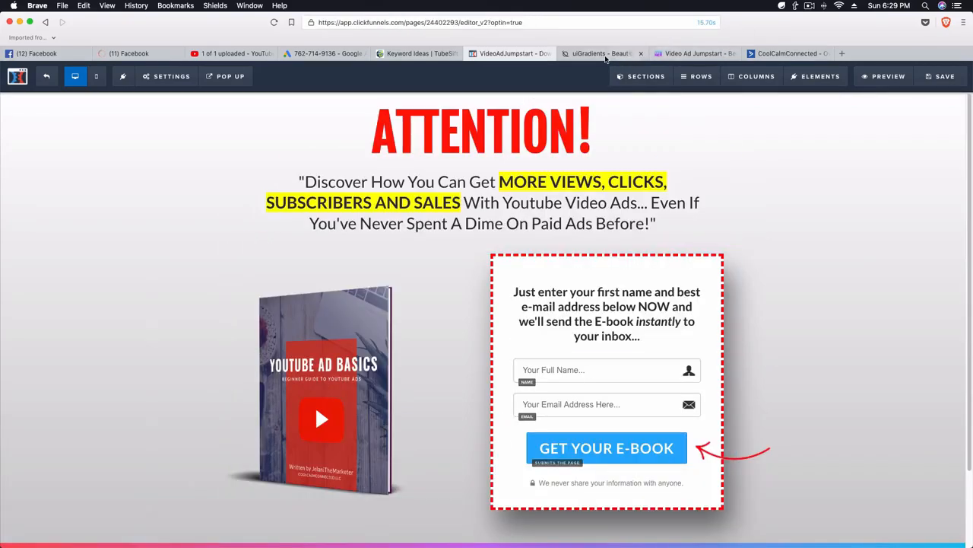
click(600, 53)
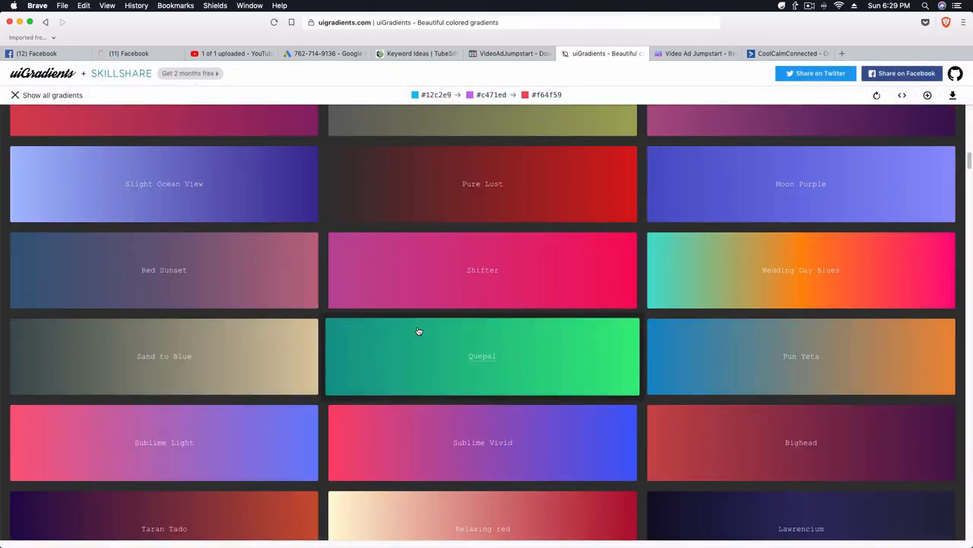
scroll(up, 3)
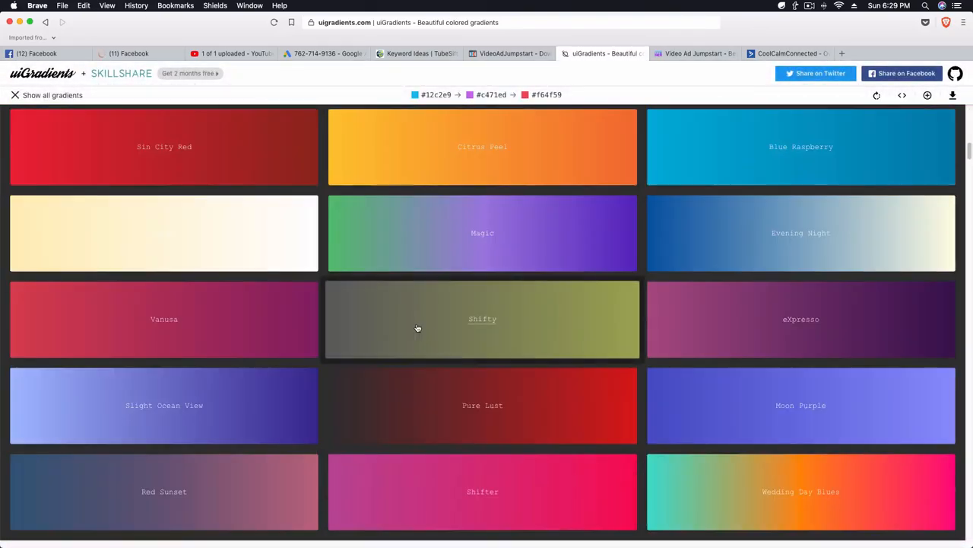
scroll(up, 3)
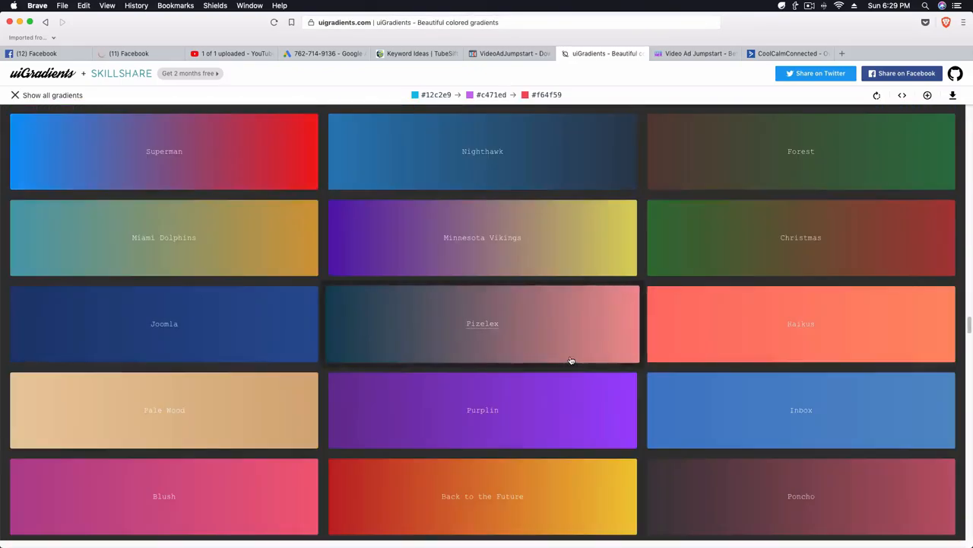
scroll(down, 3)
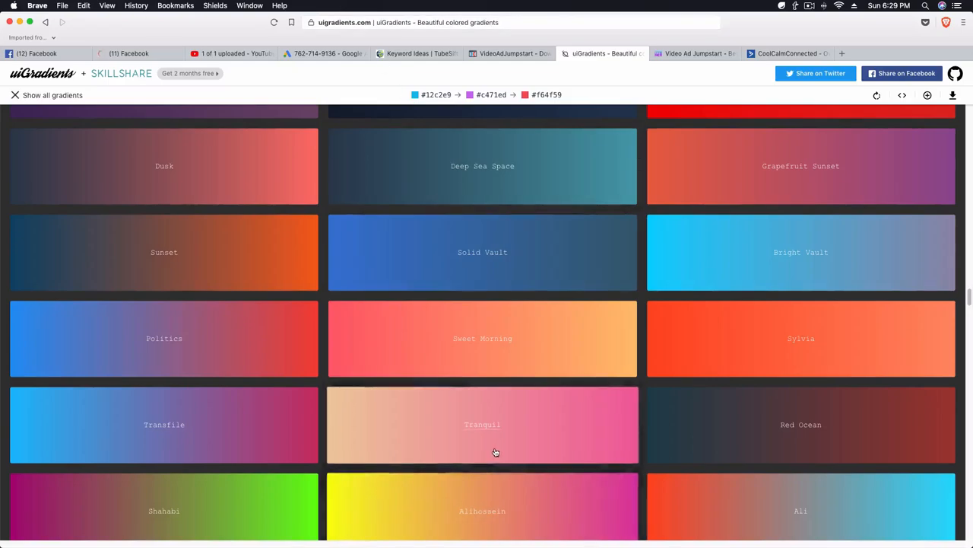
scroll(down, 3)
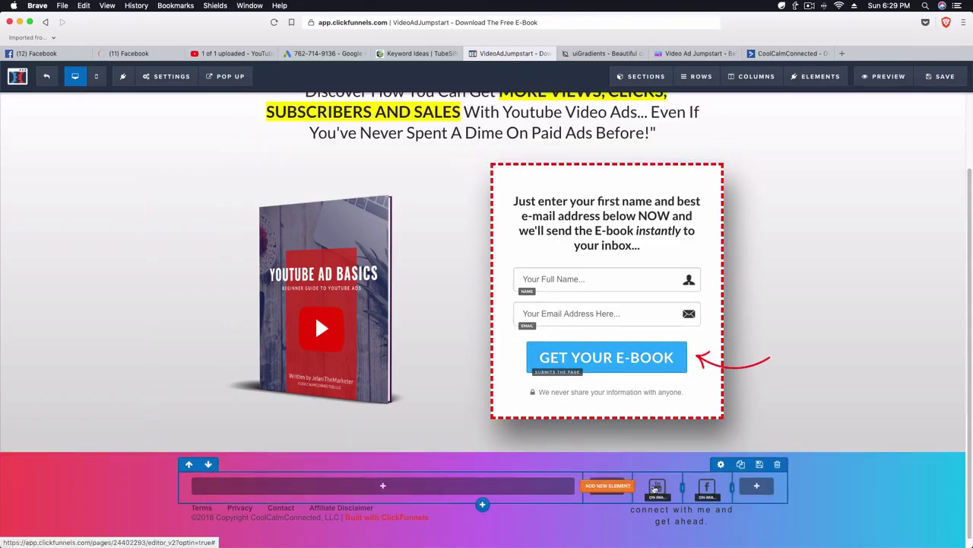
scroll(up, 3)
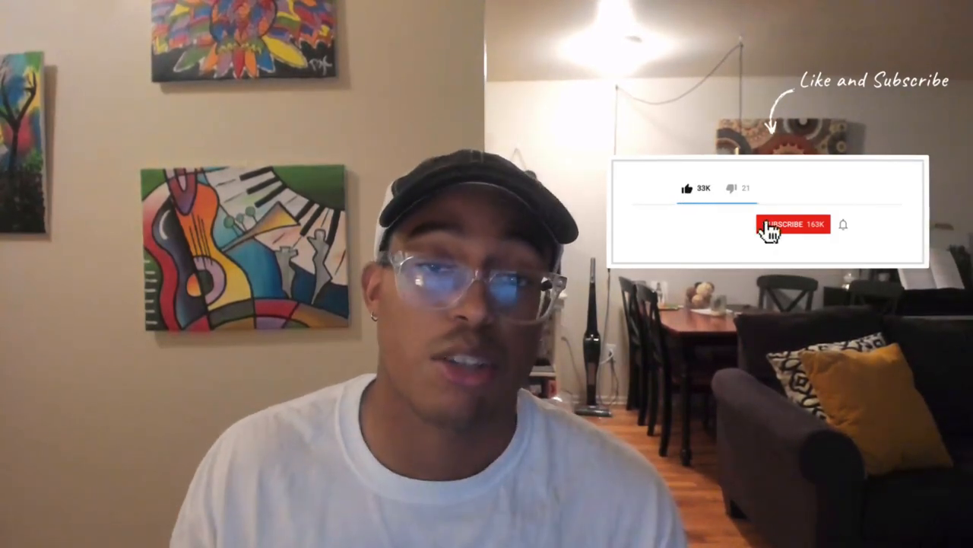
click(782, 224)
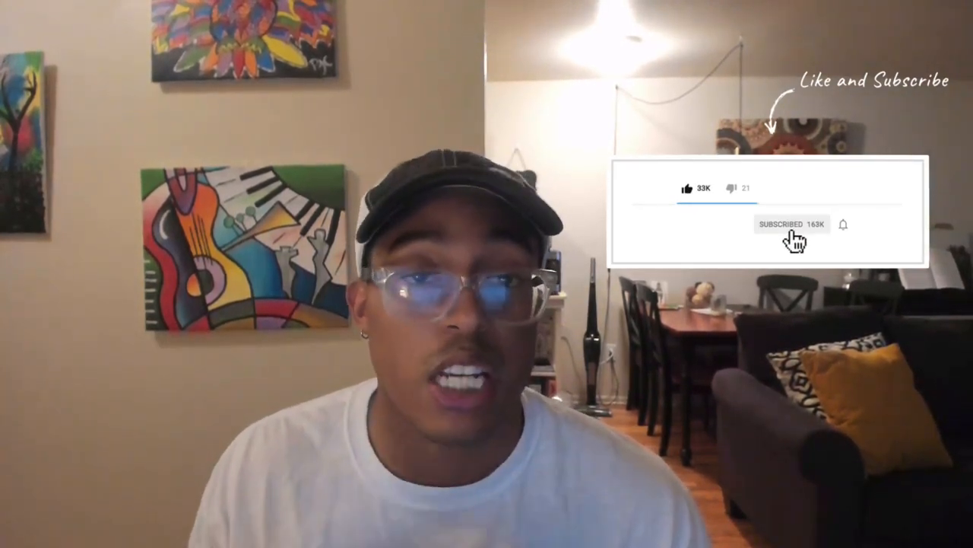